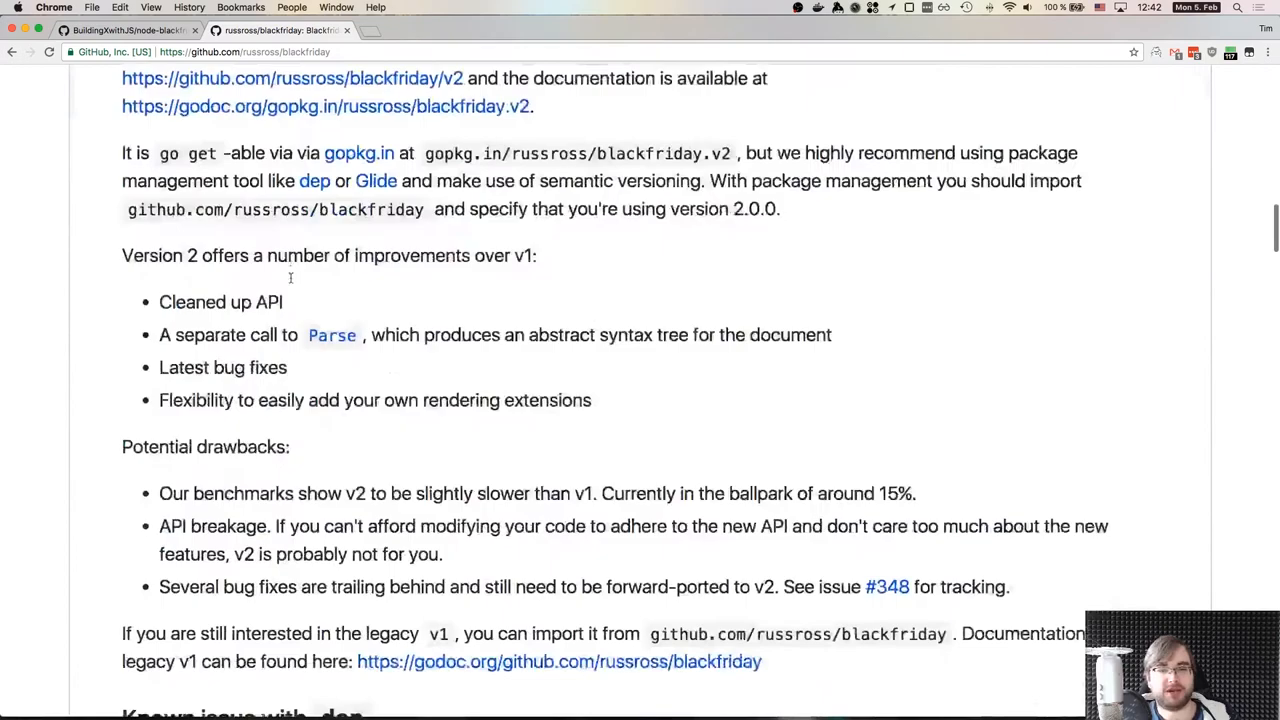
Bring up src/golang/markdown.go, the Go source exporting the Markdown function.
scroll("down", 3)
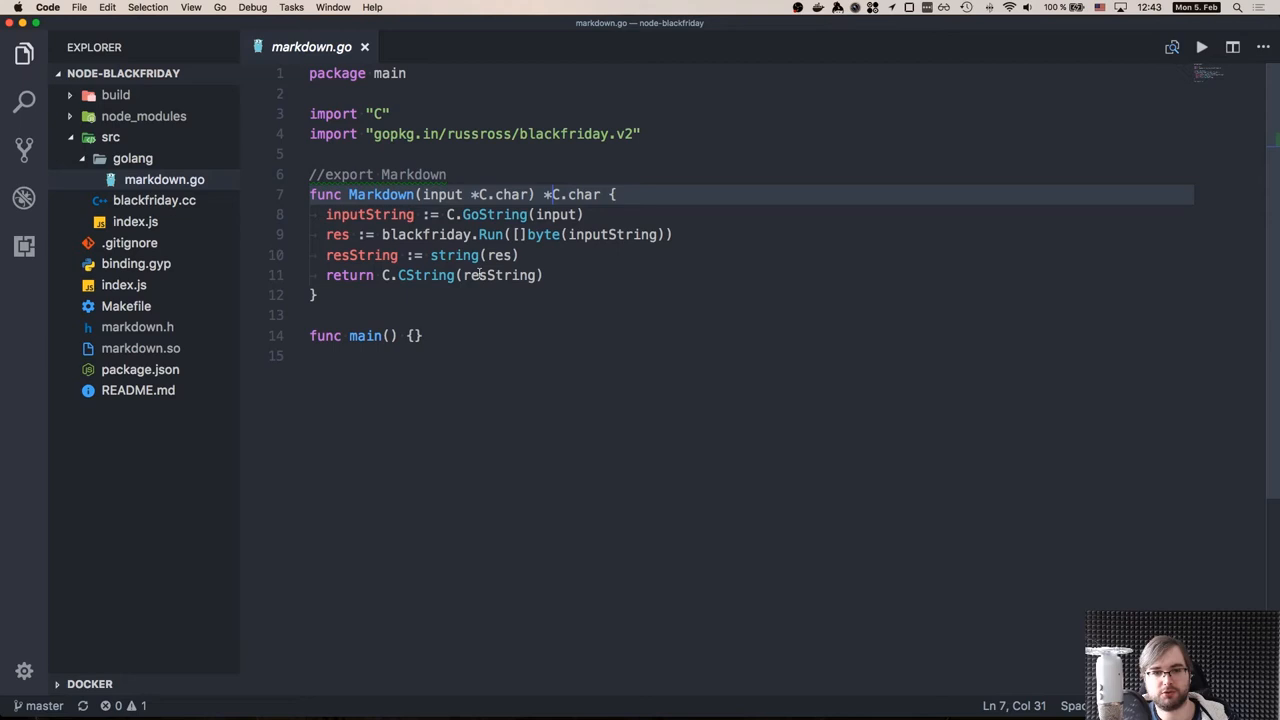
double_click(418, 276)
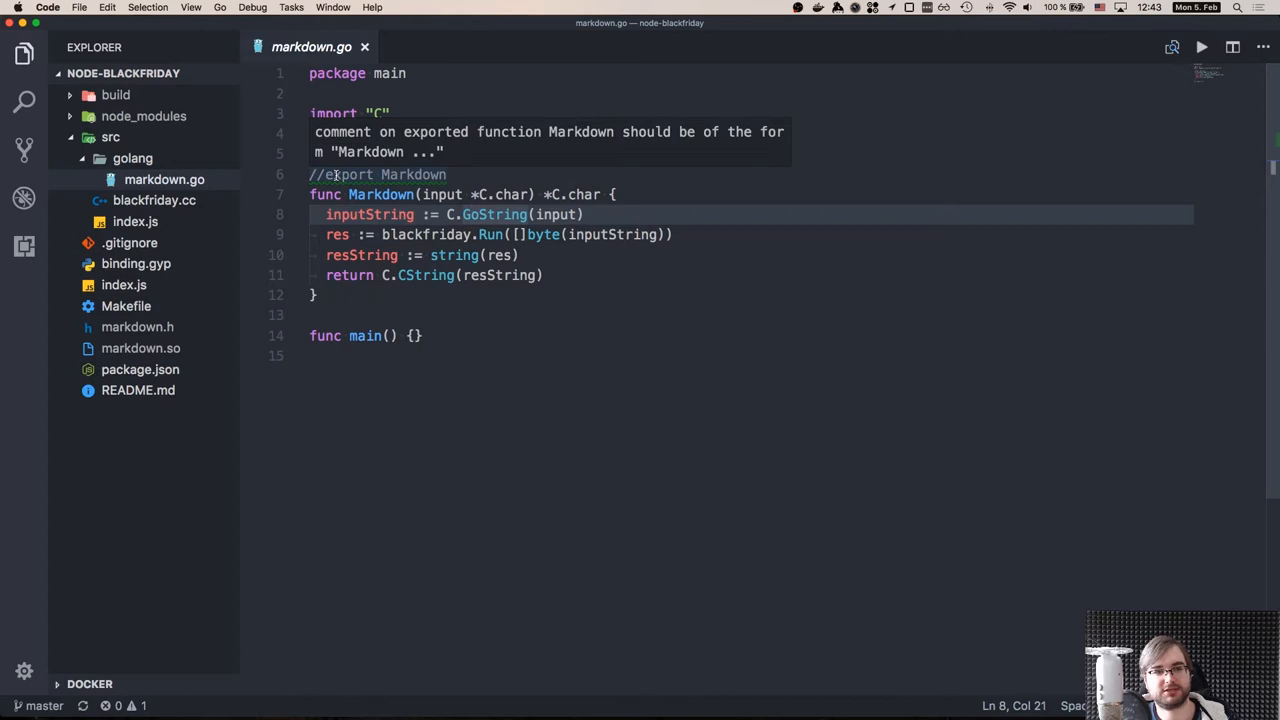
View markdown.so, the generated markdown.h header, then the Makefile with its compile-go target.
left_click(140, 348)
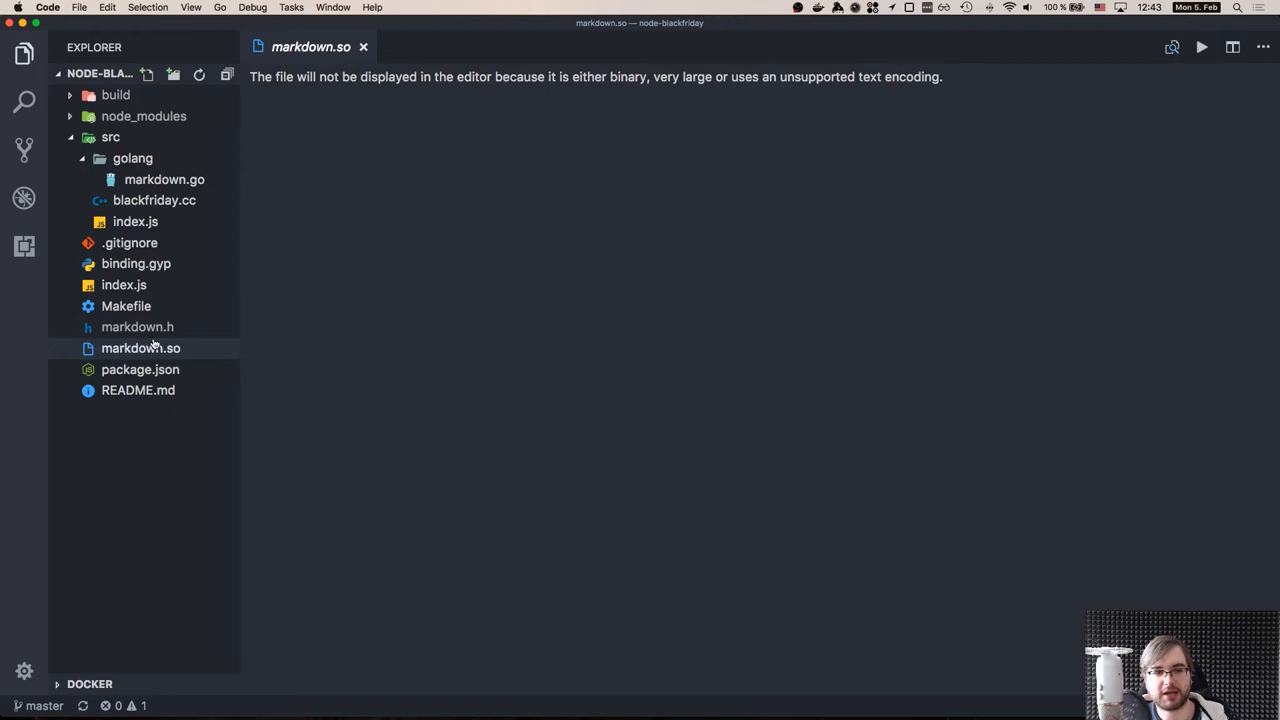
left_click(136, 326)
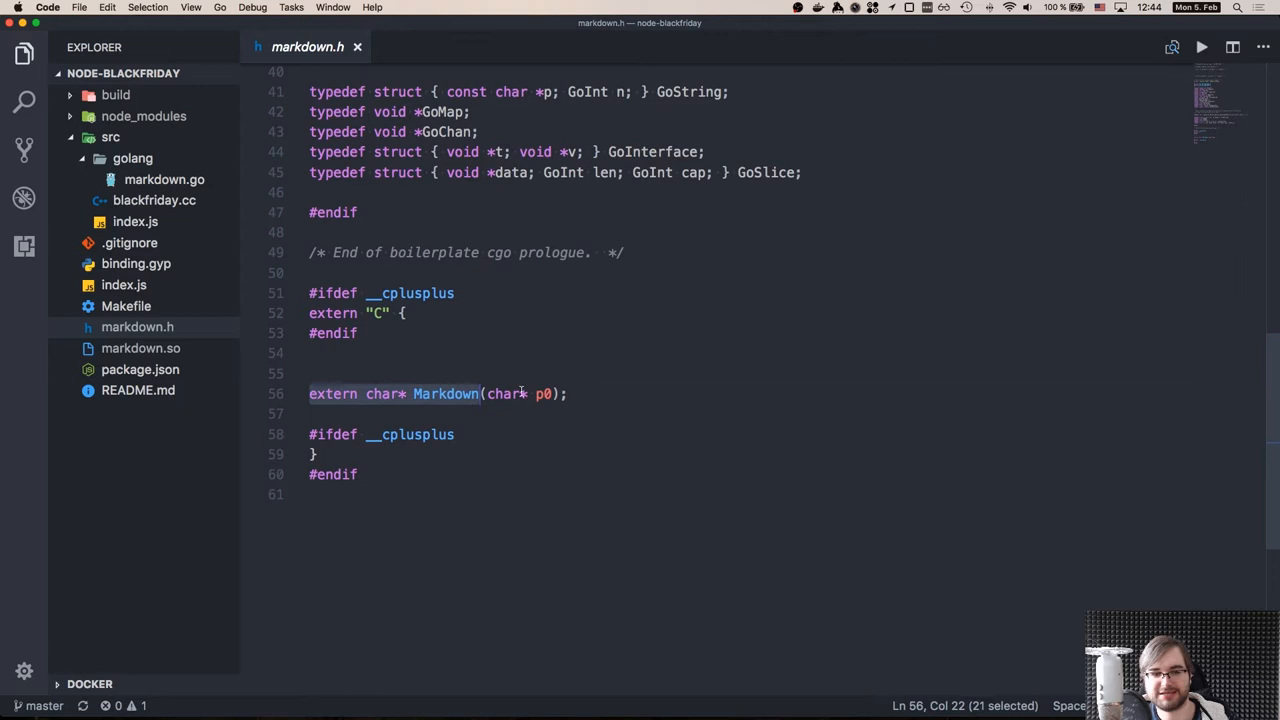
left_click(126, 306)
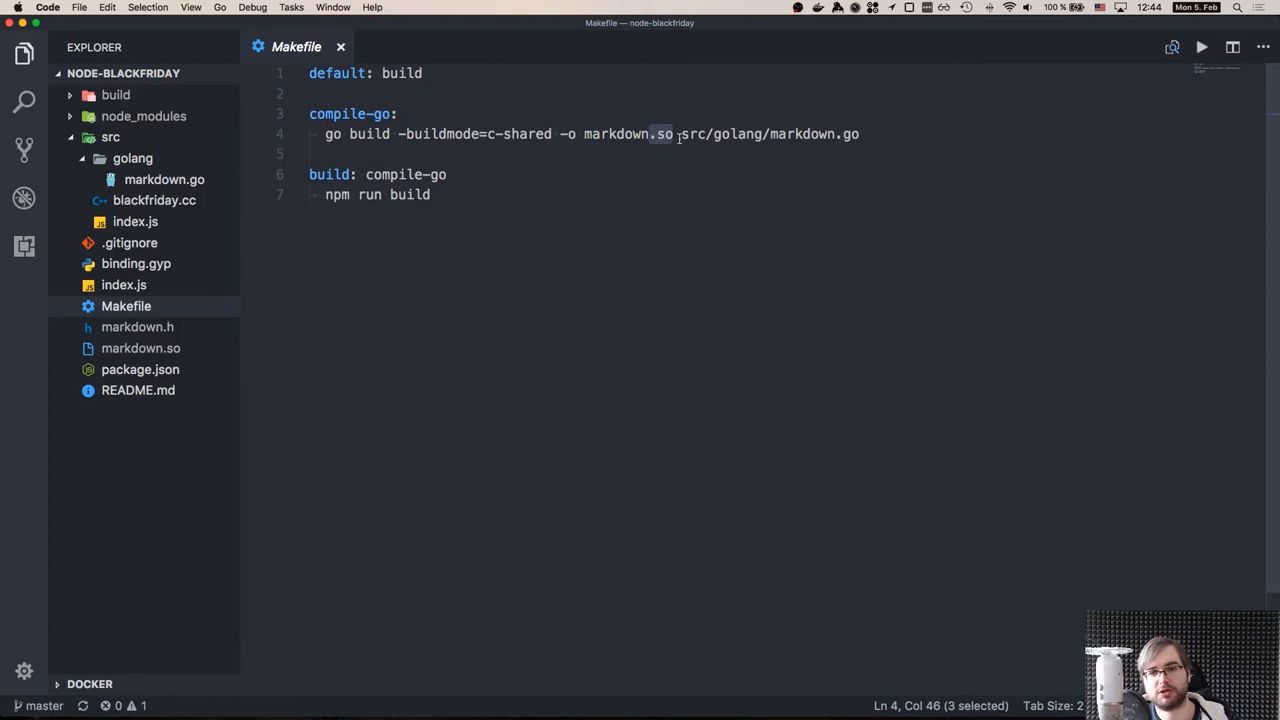
left_click(136, 328)
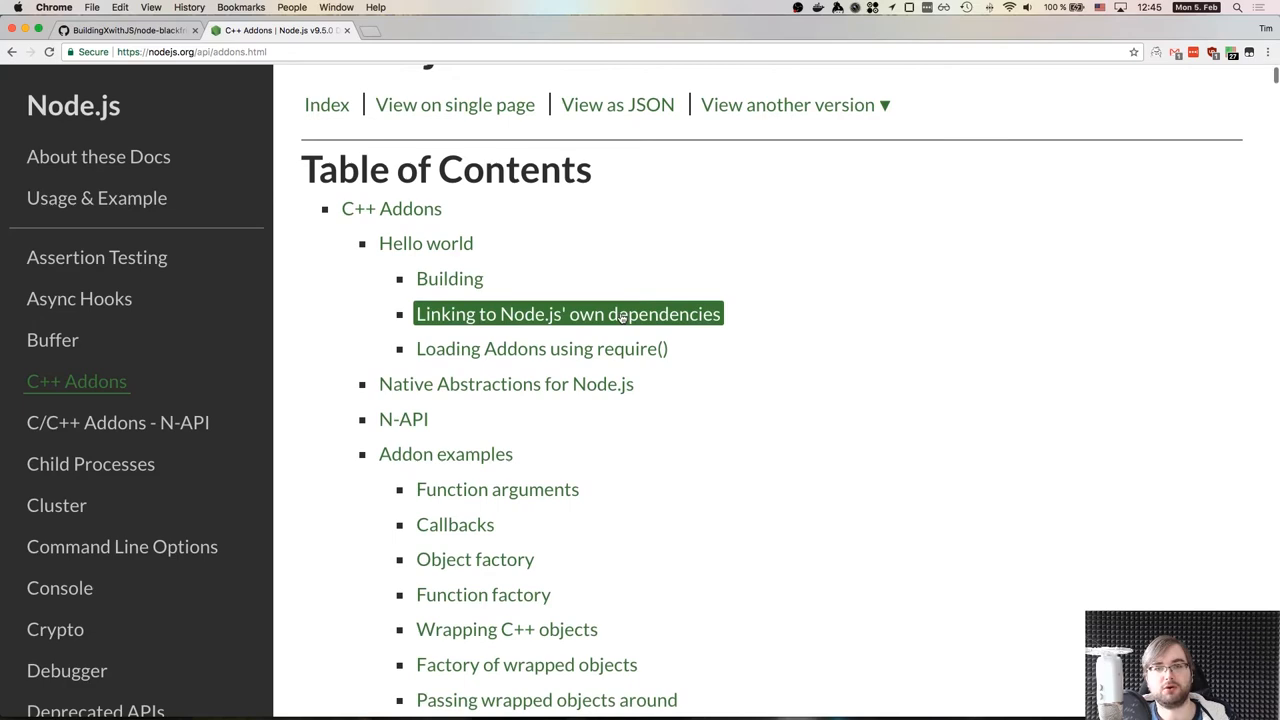
Scroll through the Node.js C++ Addons documentation table of contents.
scroll("down", 3)
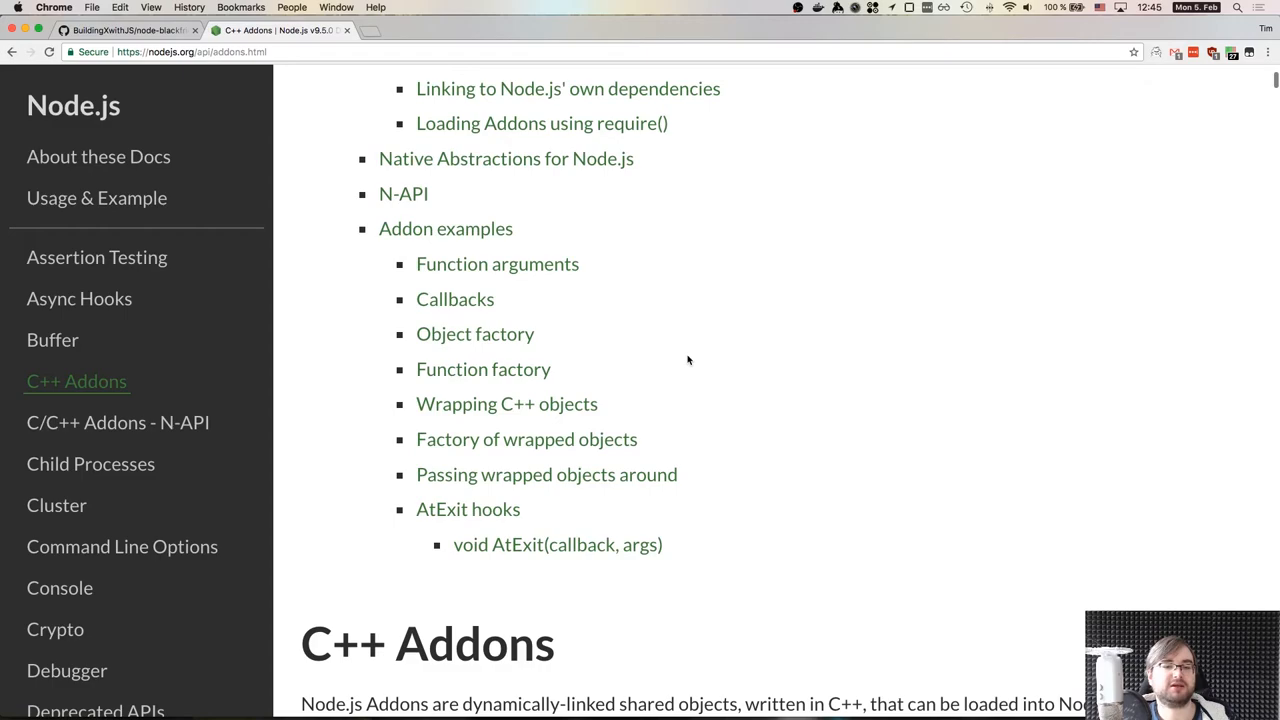
scroll("down", 3)
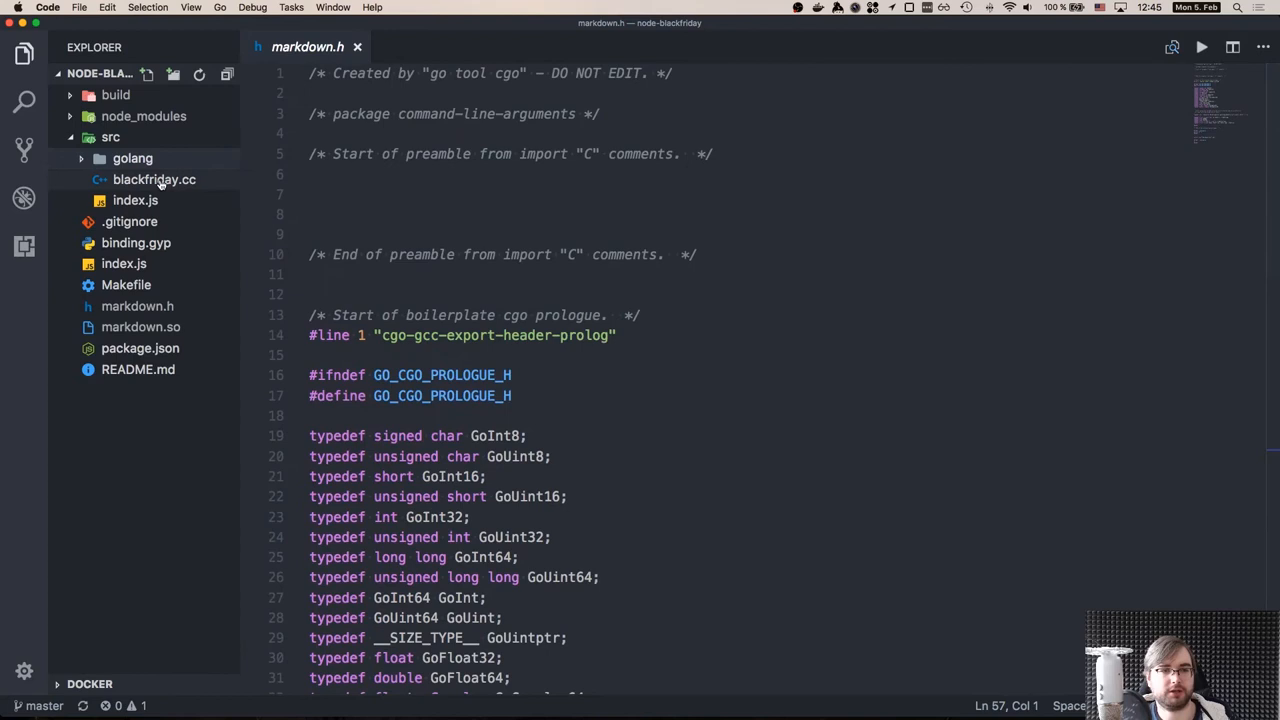
View package.json and binding.gyp, then src/blackfriday.cc calling the Go Markdown function.
left_click(140, 348)
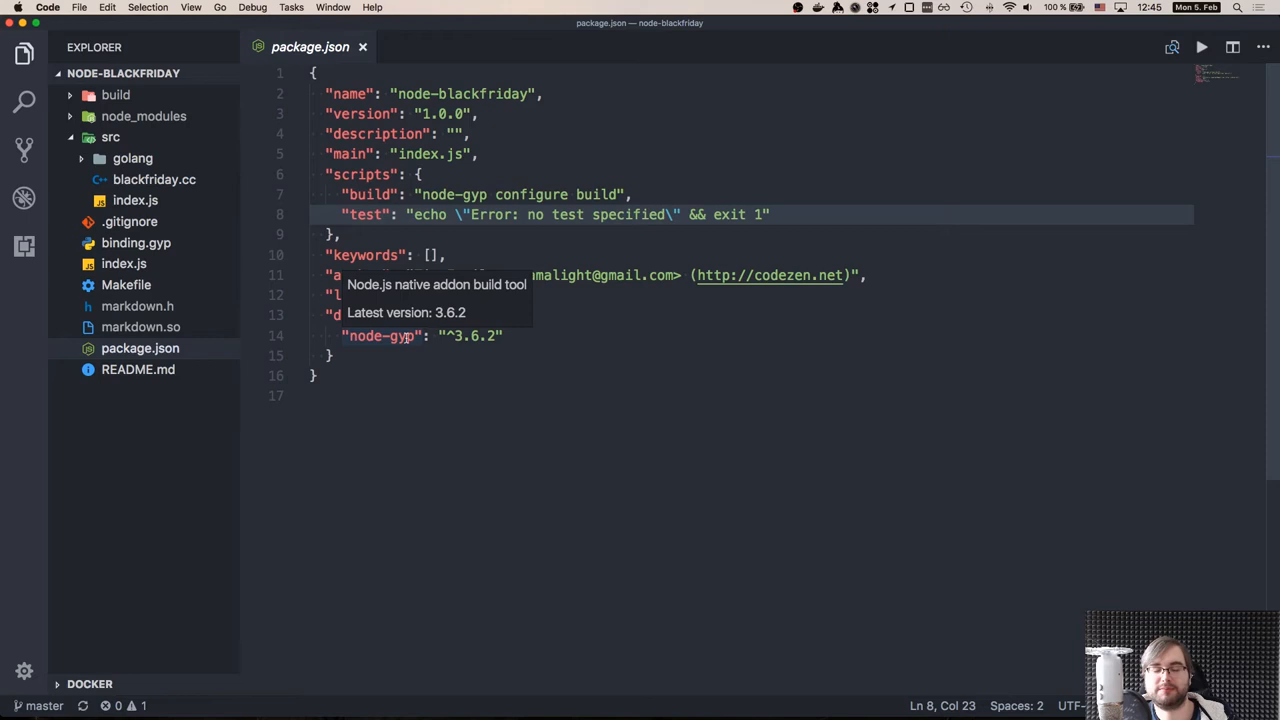
left_click(136, 242)
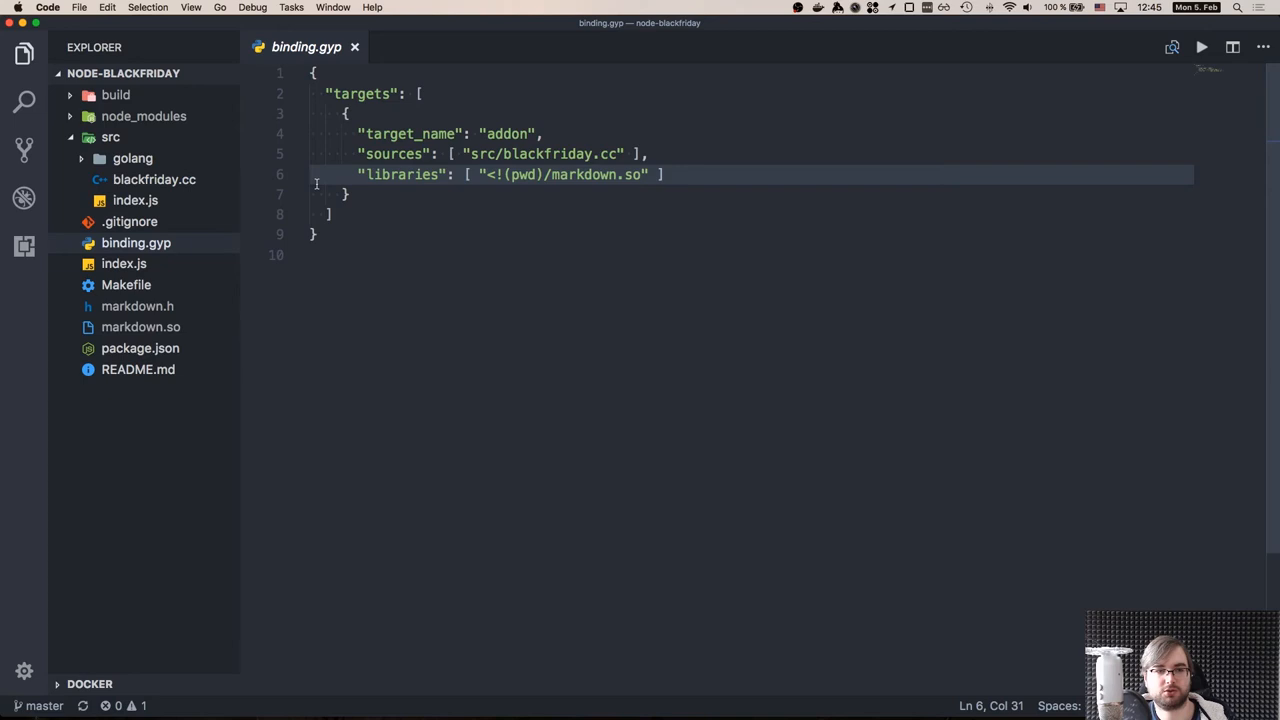
left_click(154, 180)
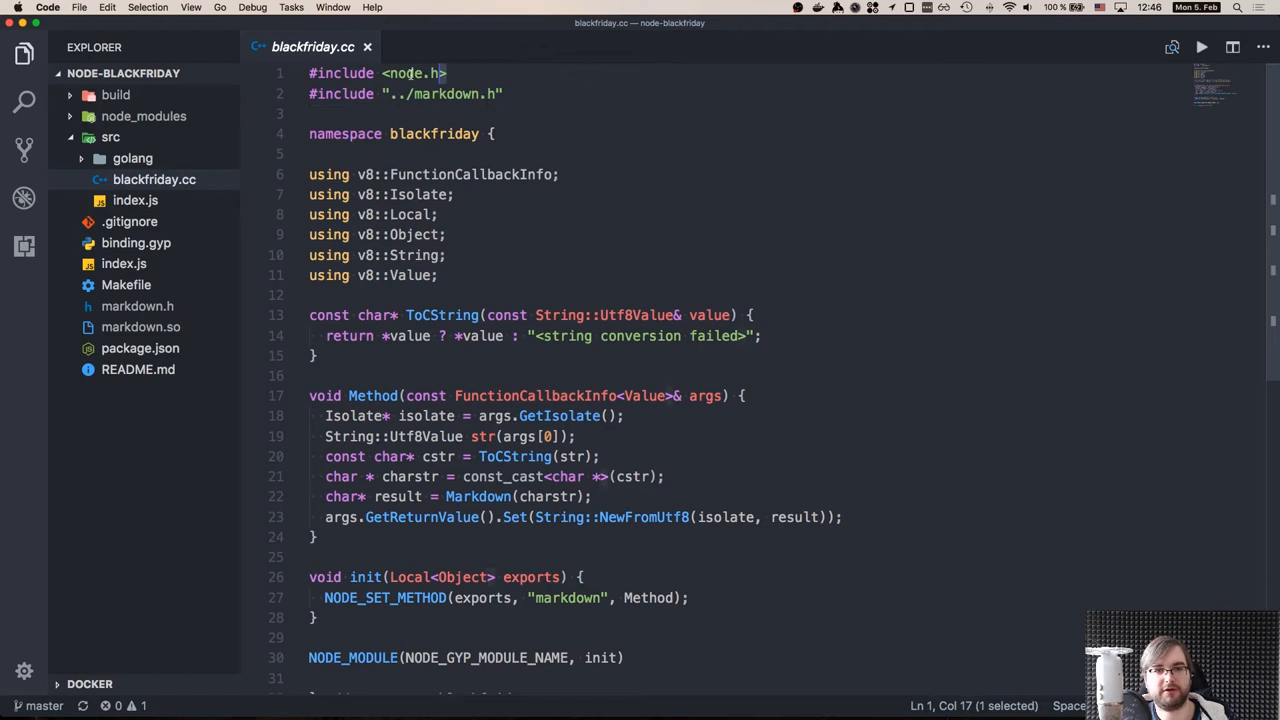
scroll("down", 3)
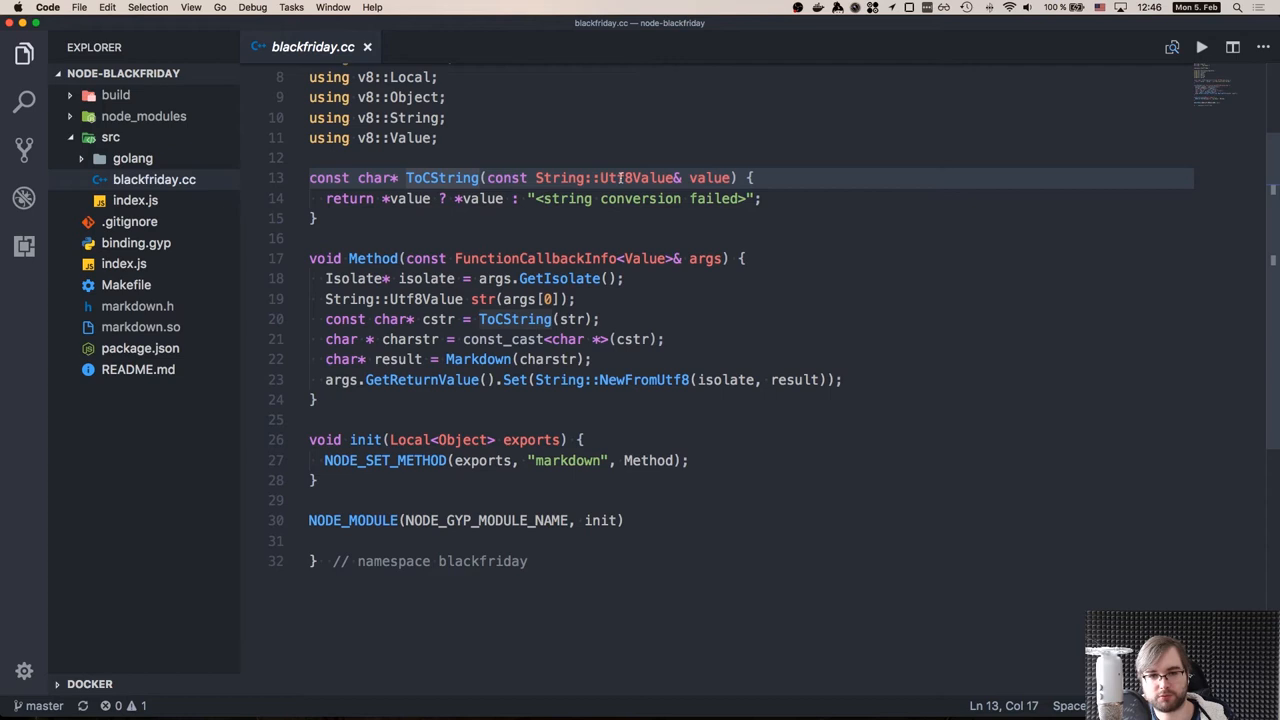
mouse_move(424, 264)
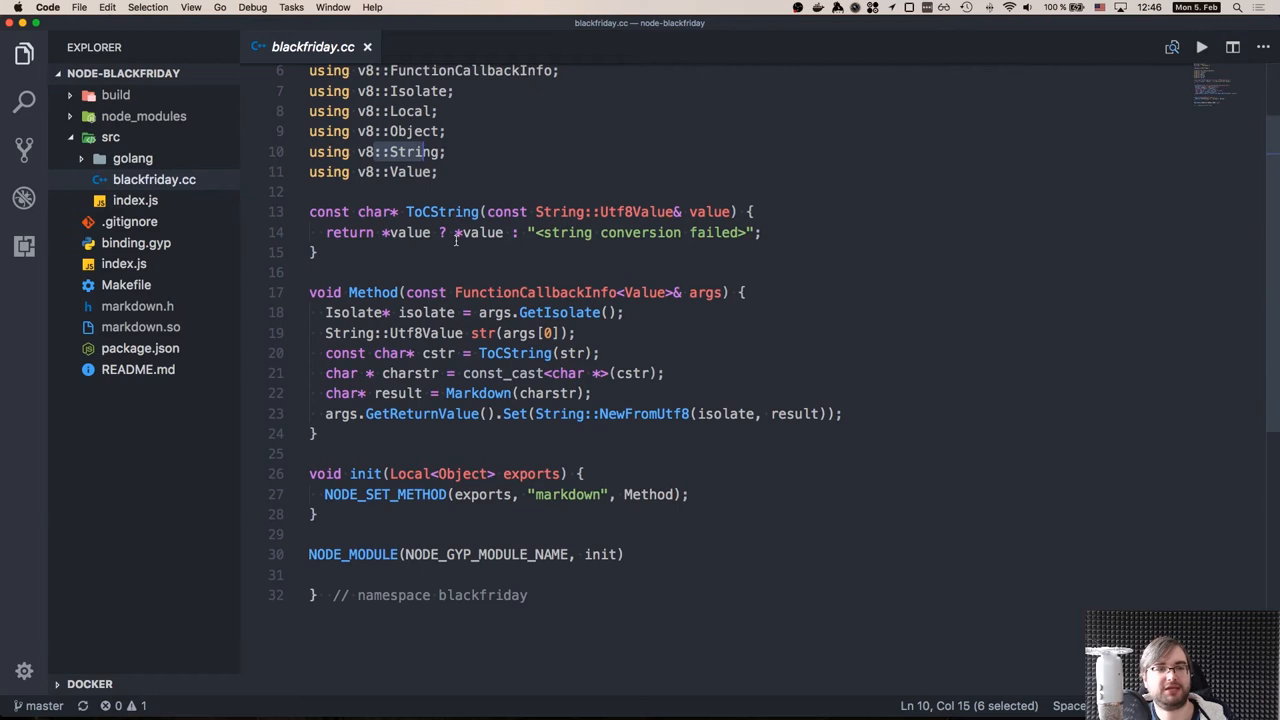
scroll("down", 3)
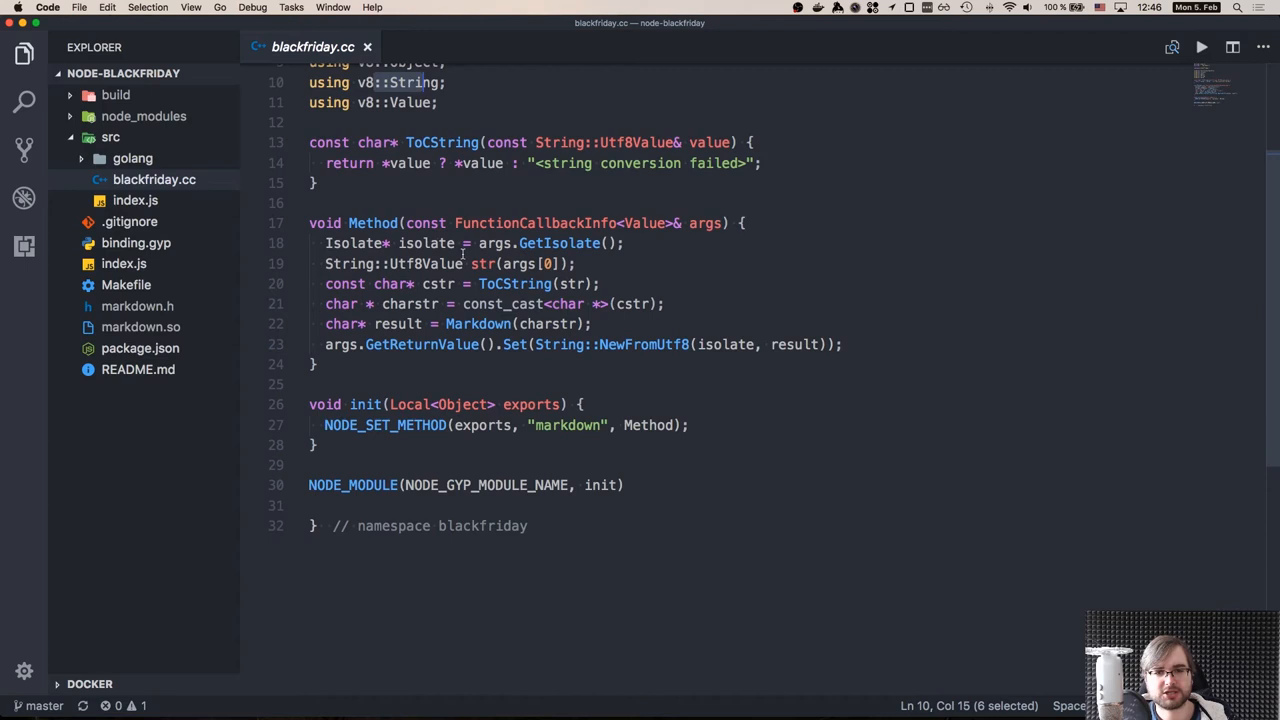
double_click(484, 264)
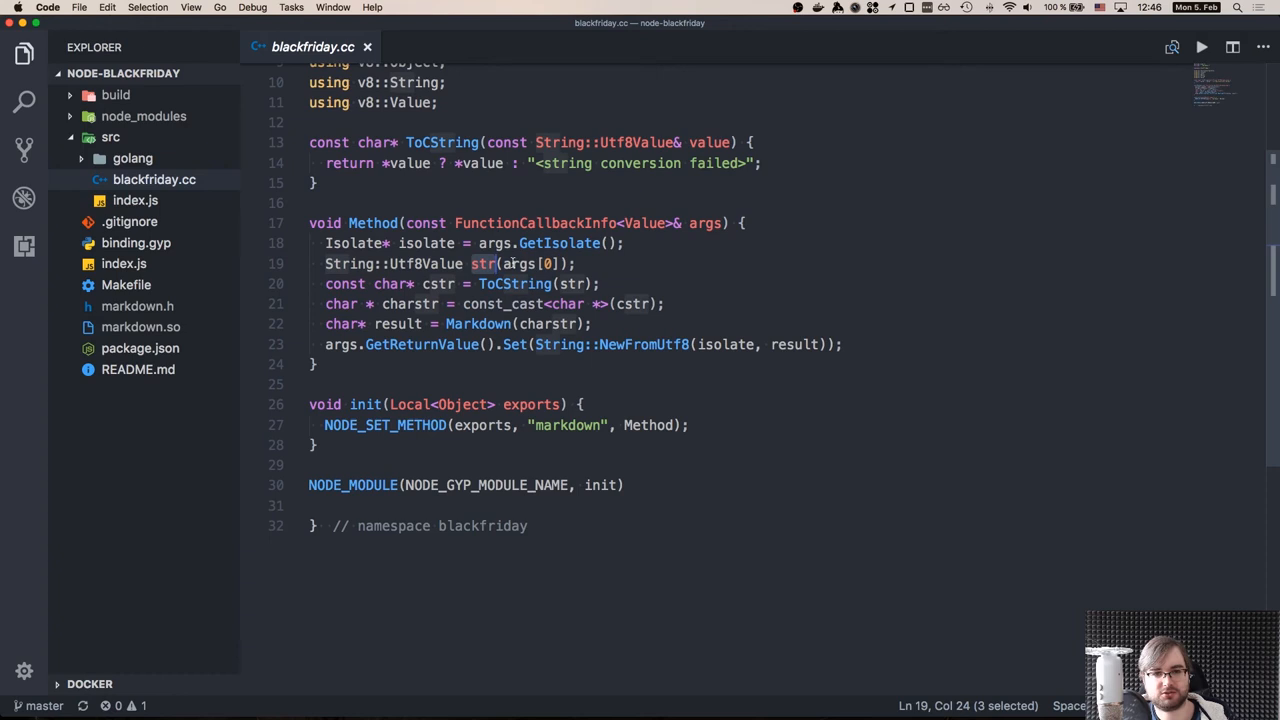
left_click(430, 284)
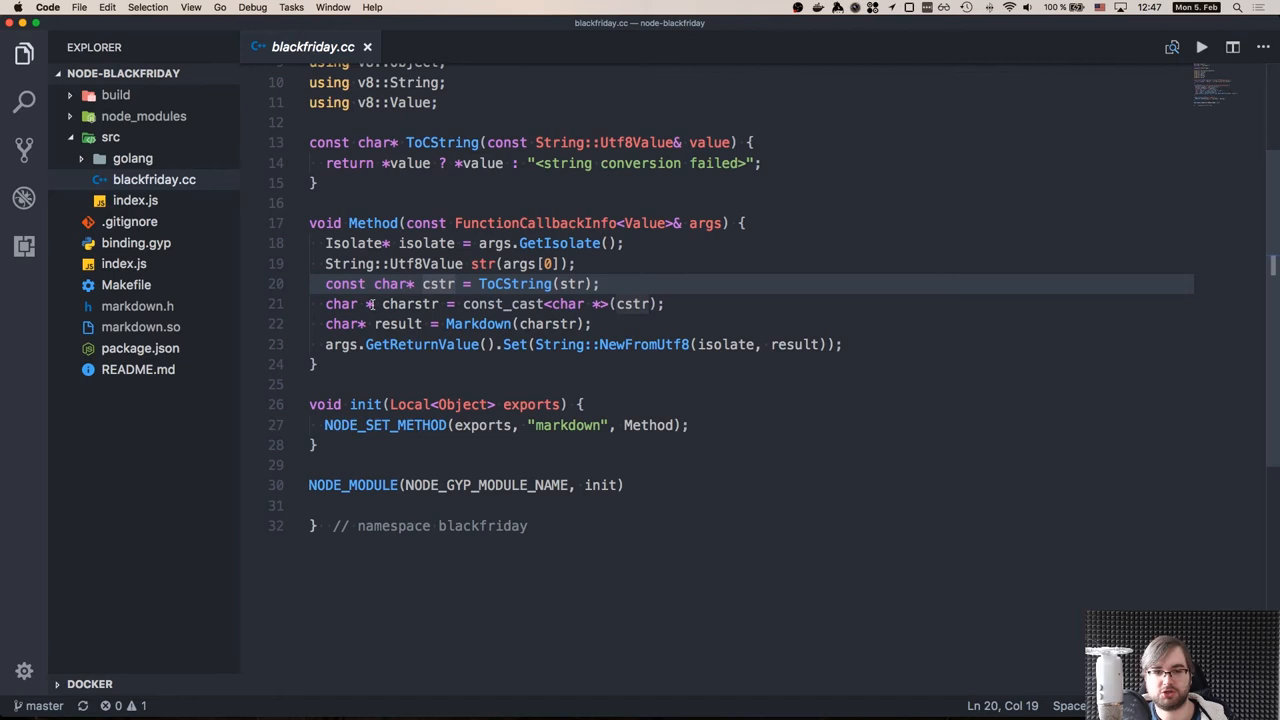
scroll("down", 3)
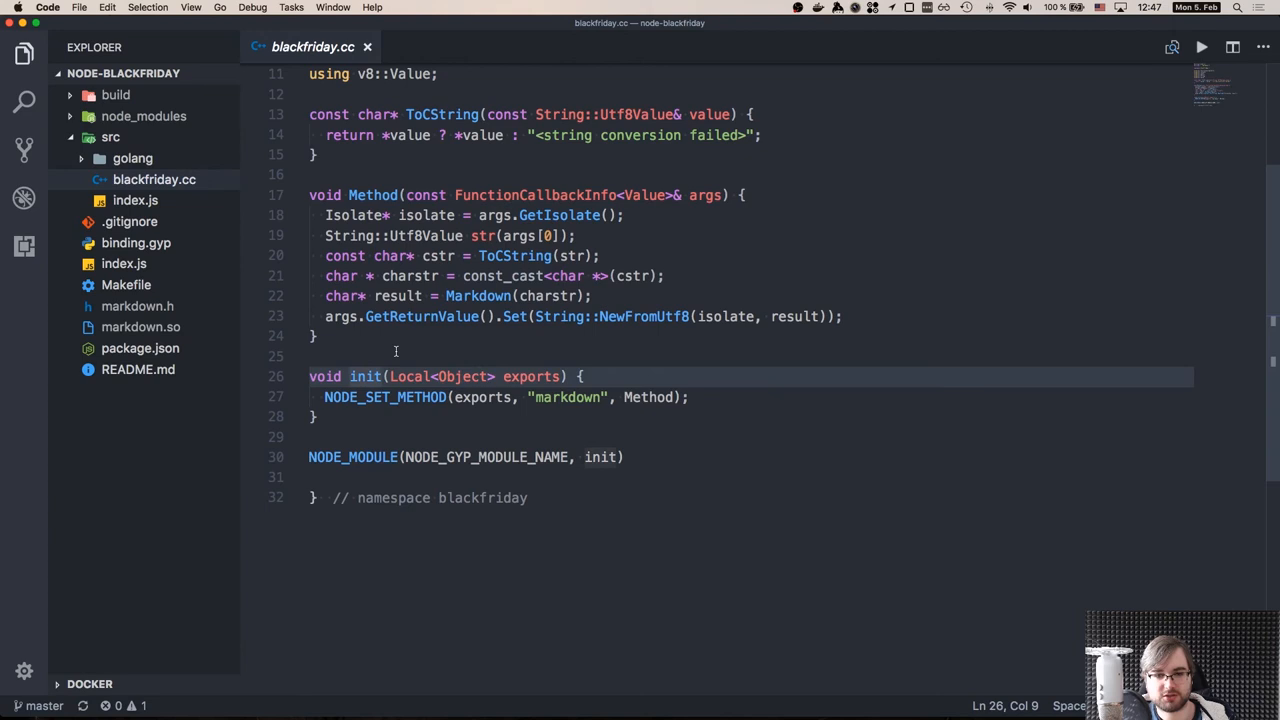
double_click(568, 374)
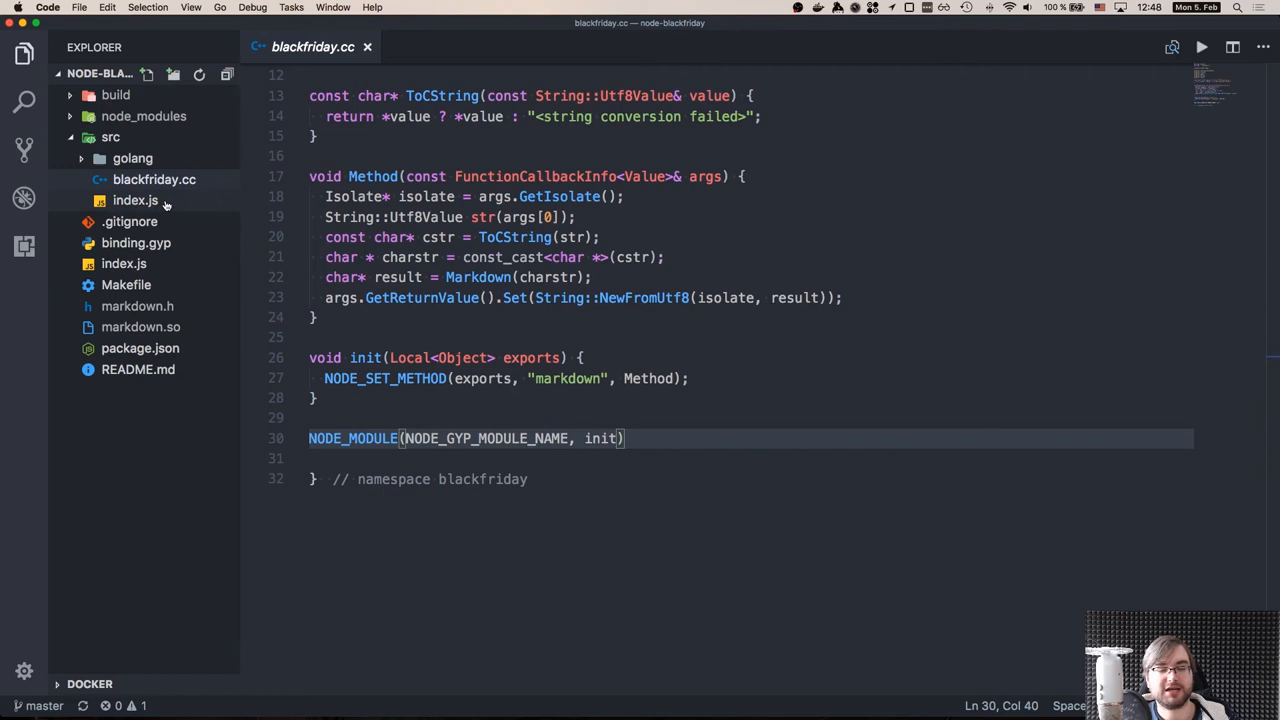
Expand the src/golang folder to reach markdown.go.
left_click(160, 180)
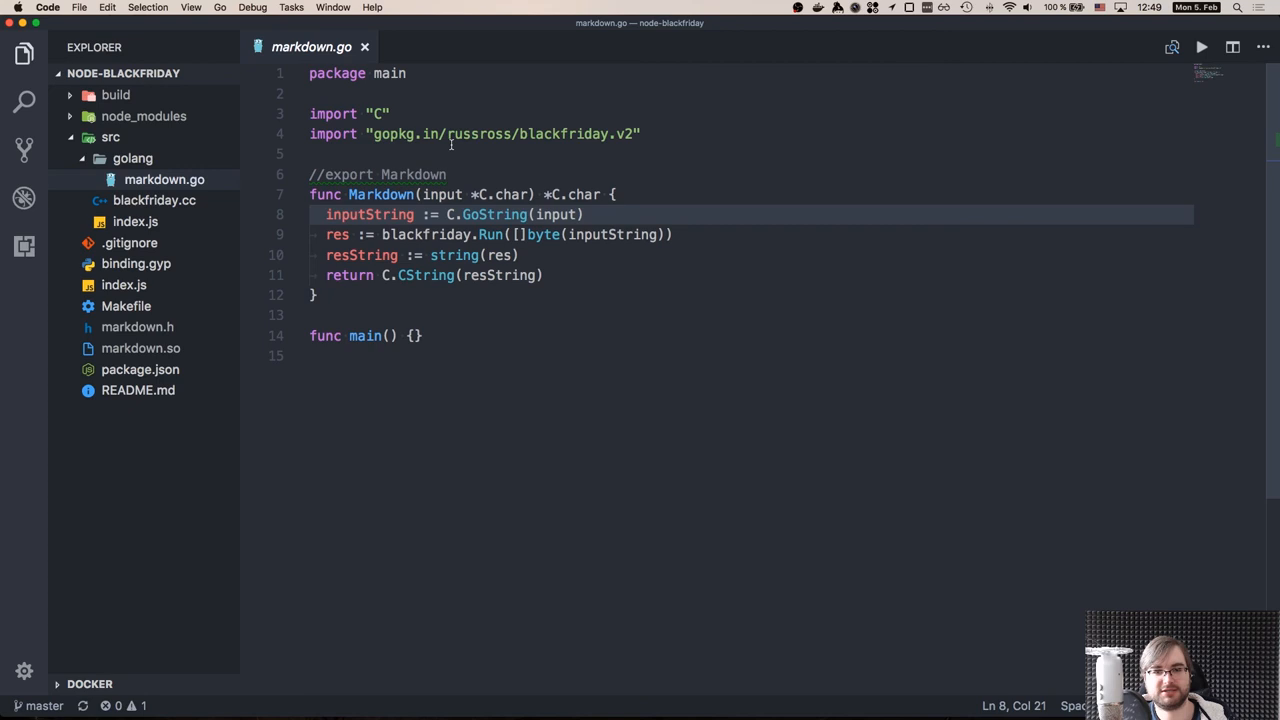
Return to blackfriday.cc under src in the Explorer.
left_click(154, 200)
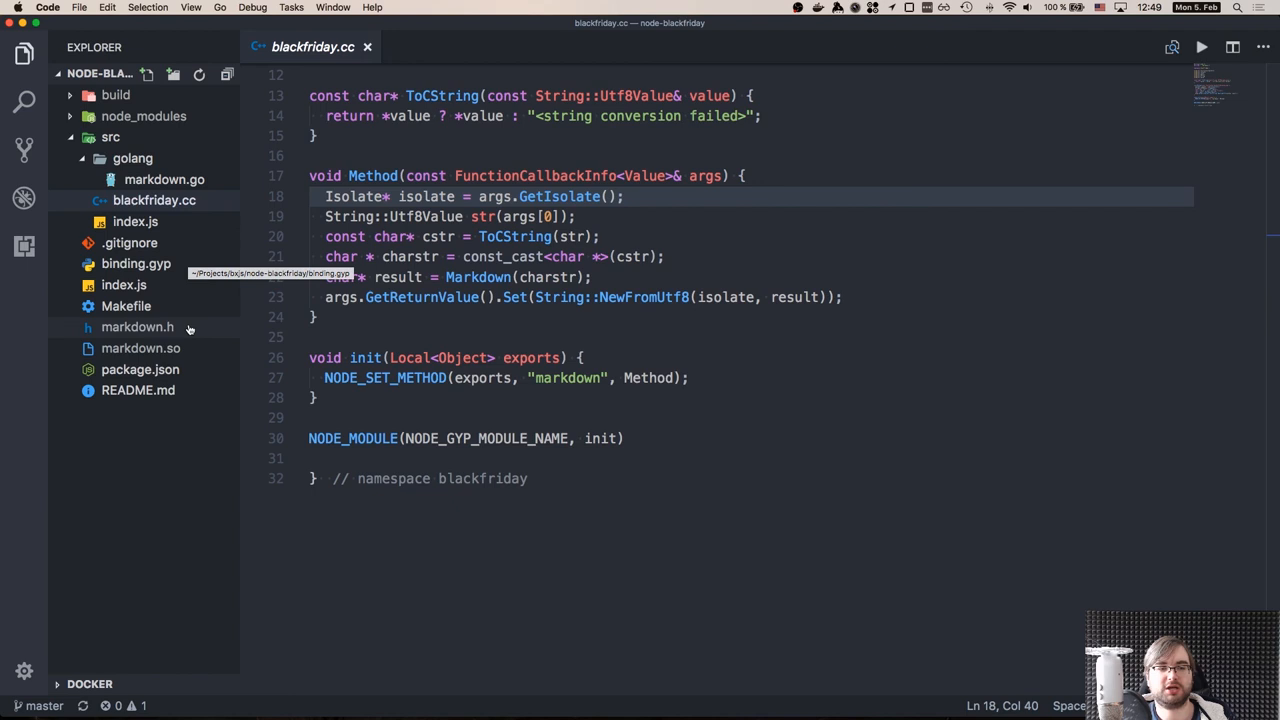
mouse_move(126, 306)
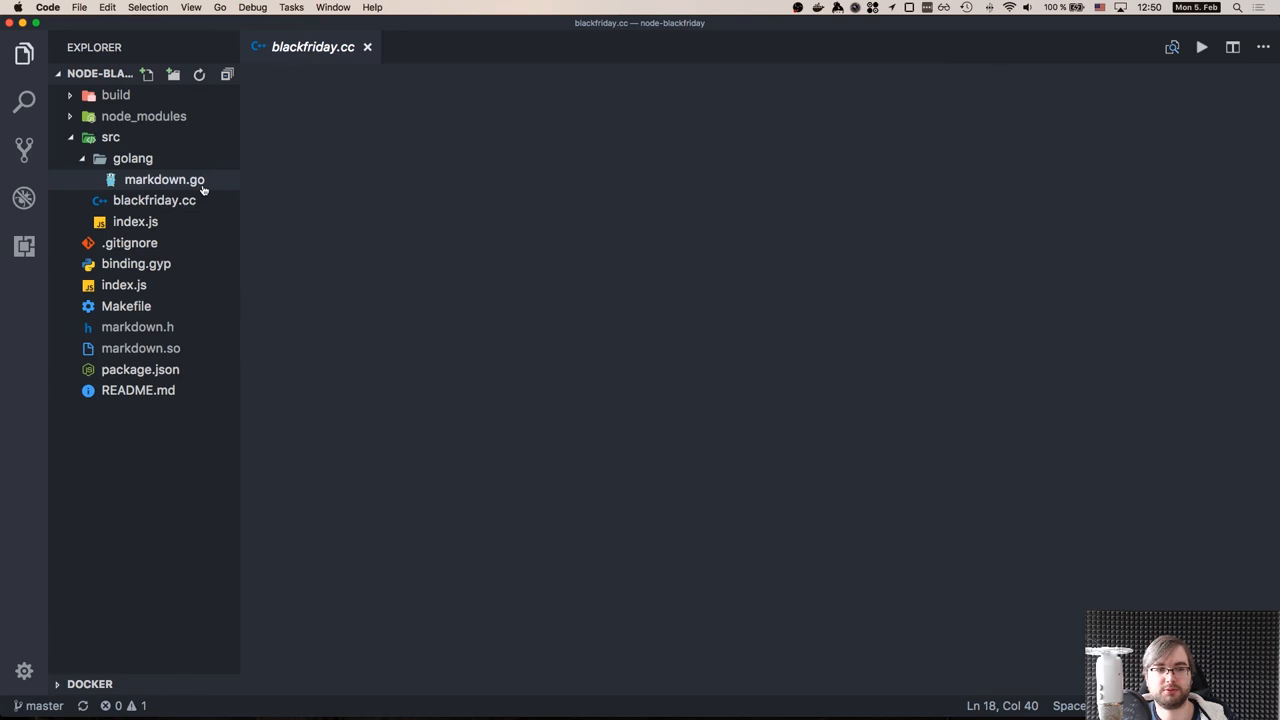
Glance at markdown.go, then show package.json with its node-gyp build script.
left_click(164, 180)
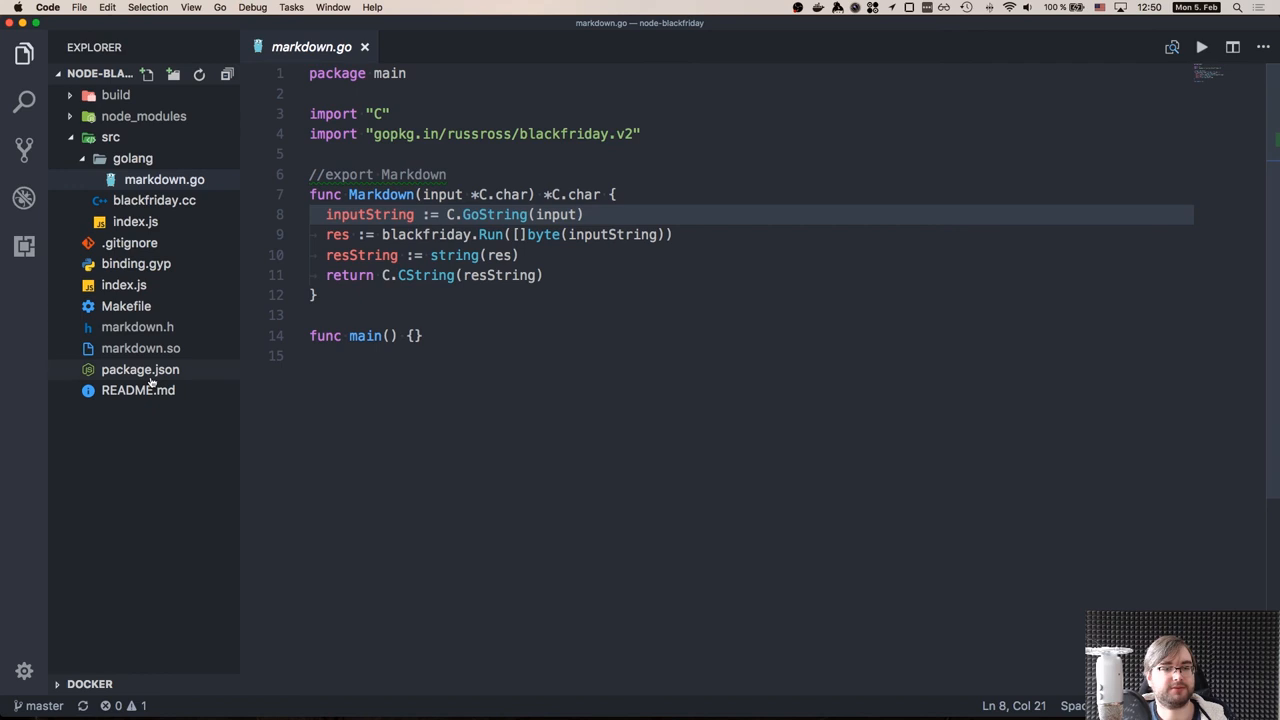
left_click(140, 368)
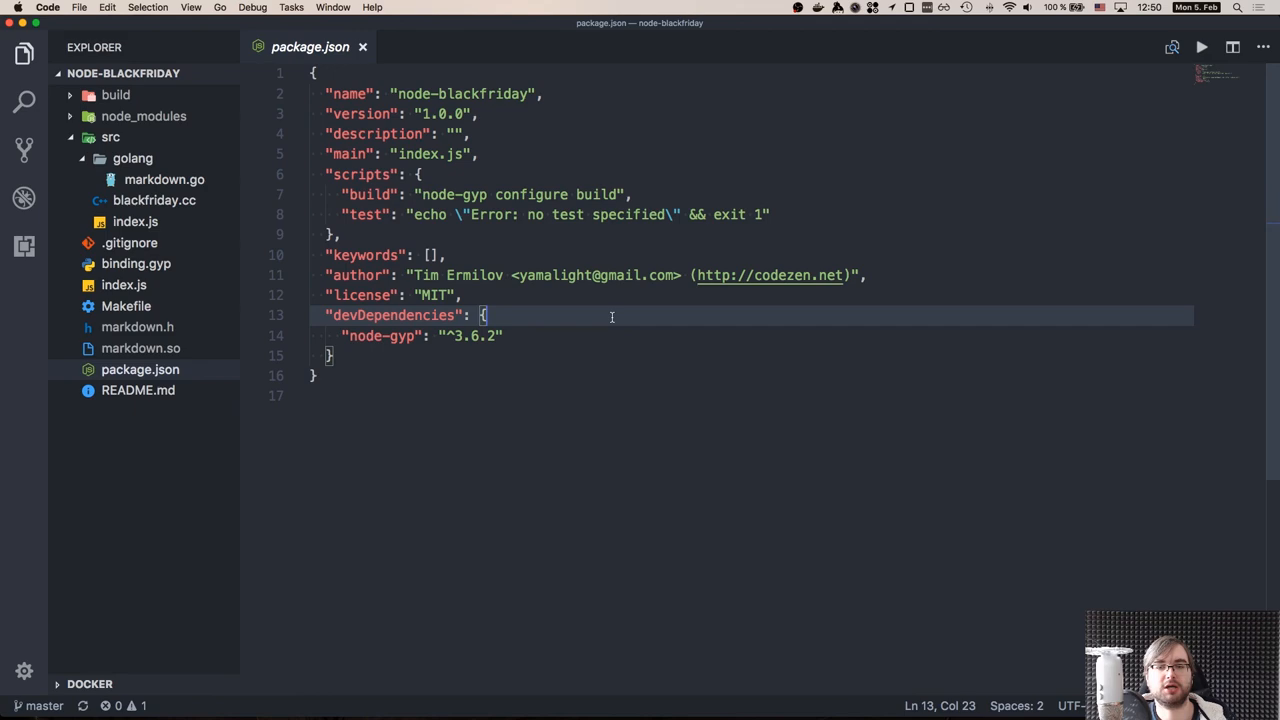